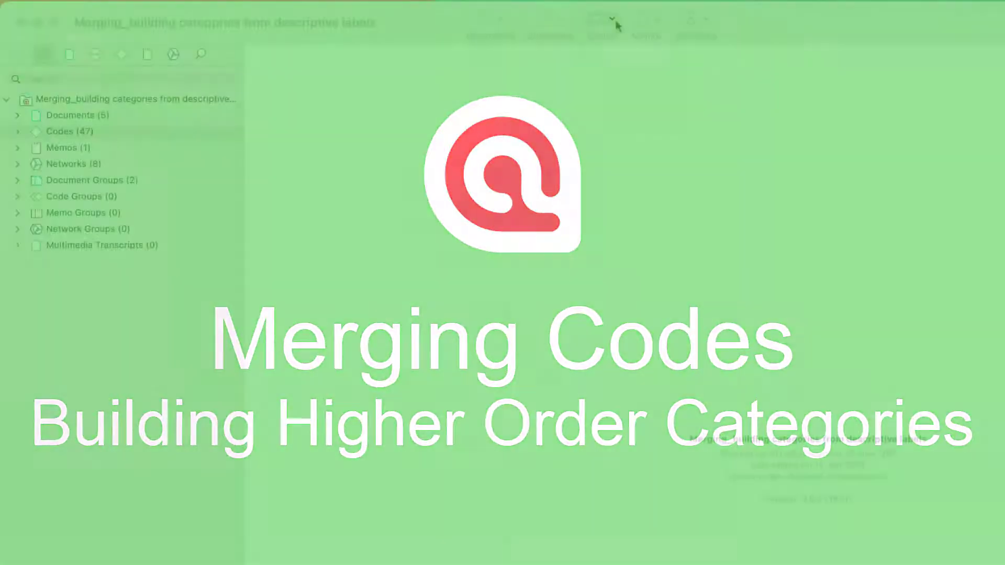
Open the Code Manager from the Codes dropdown to list all project codes.
click(595, 18)
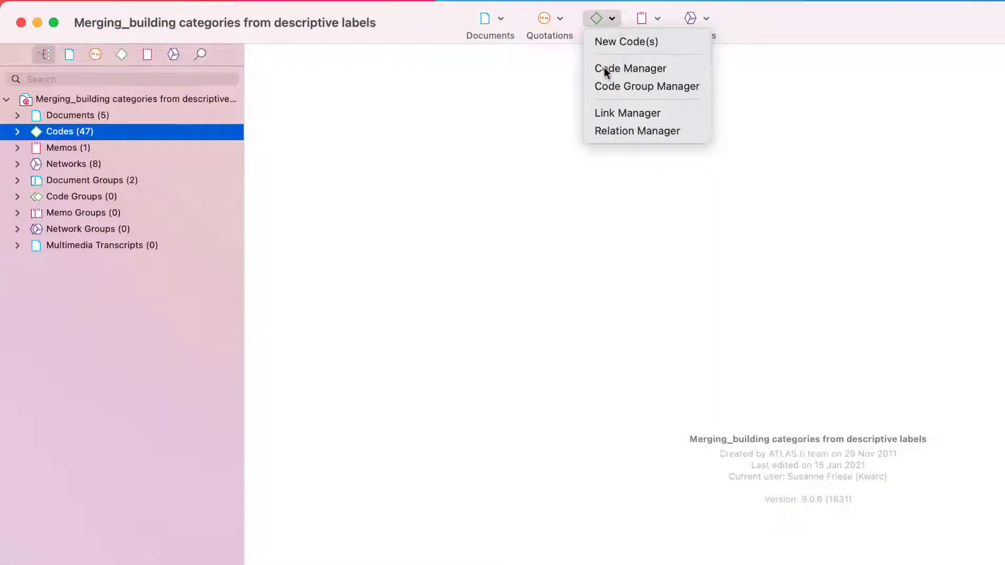
click(629, 69)
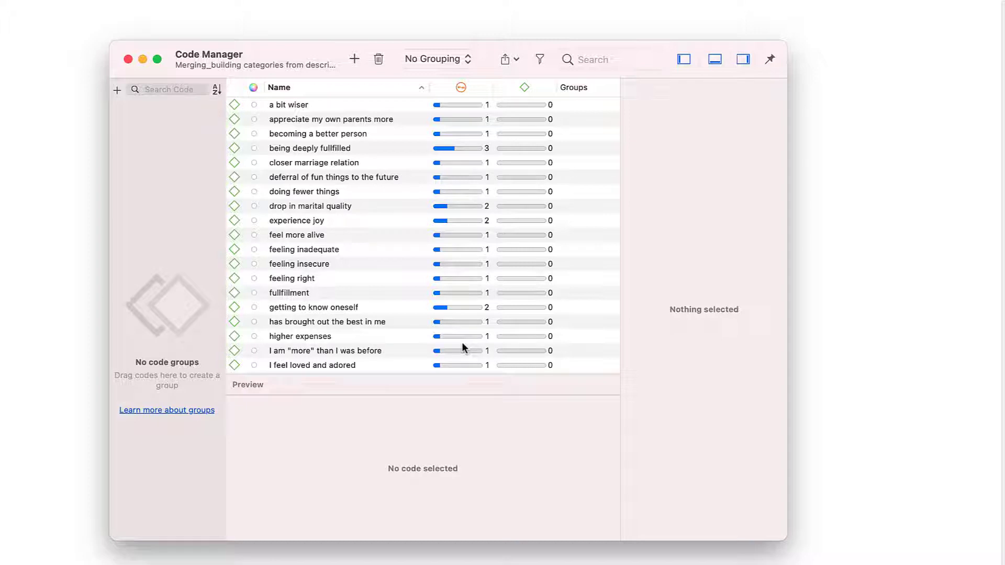
Create code group 'effects positive' from a bit wiser through being deeply fullfilled.
click(289, 105)
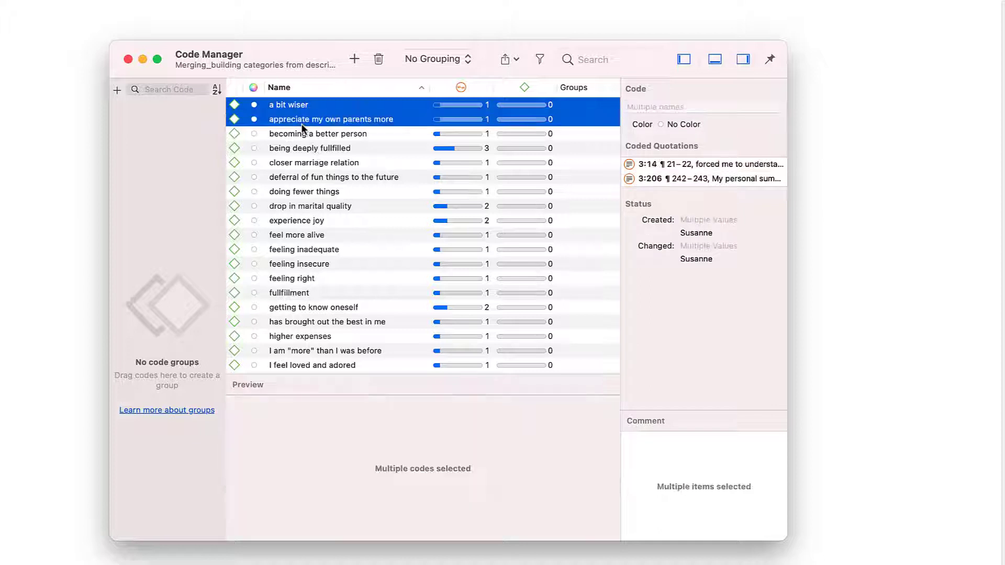
click(314, 148)
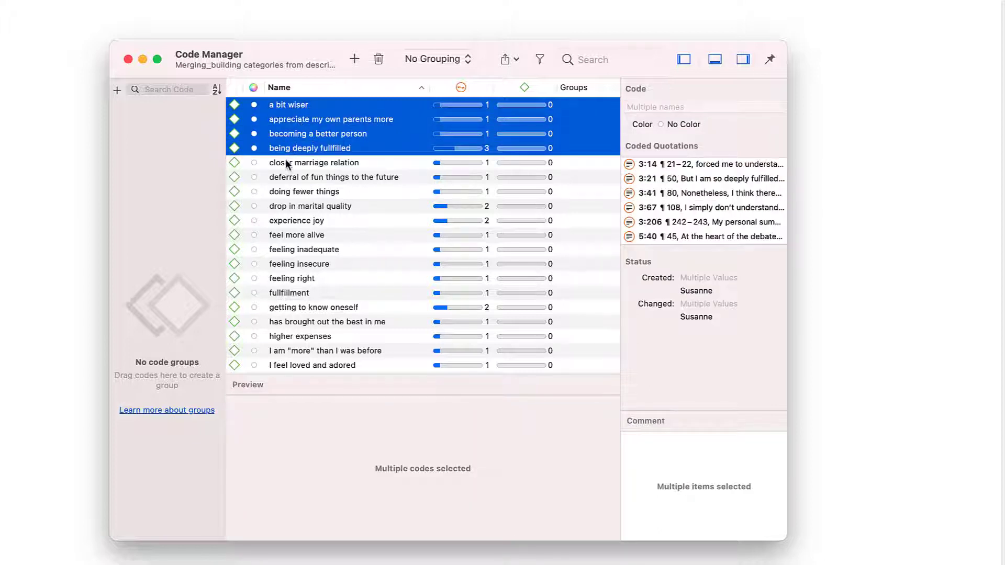
drag(314, 162, 182, 168)
text(effects)
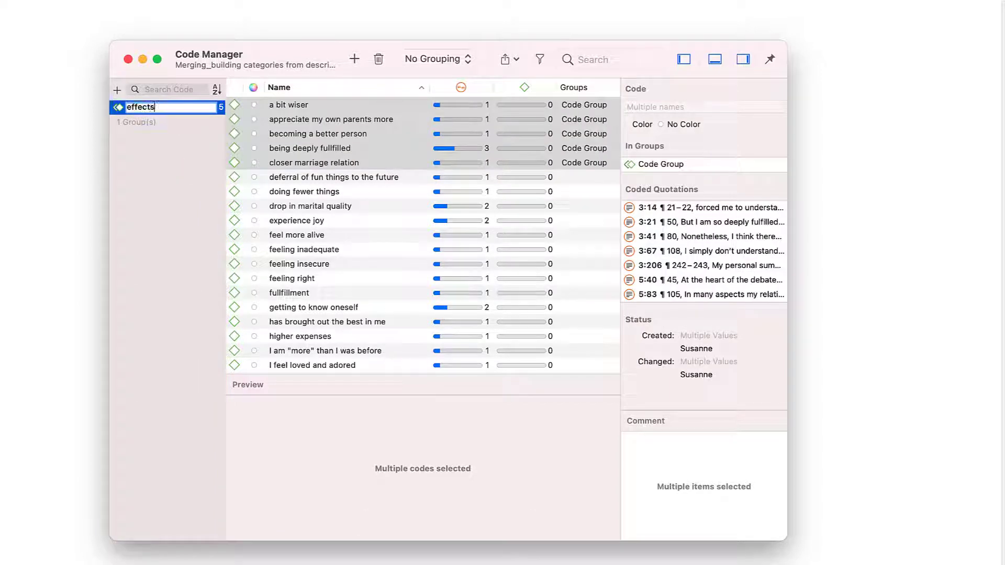
text(positive)
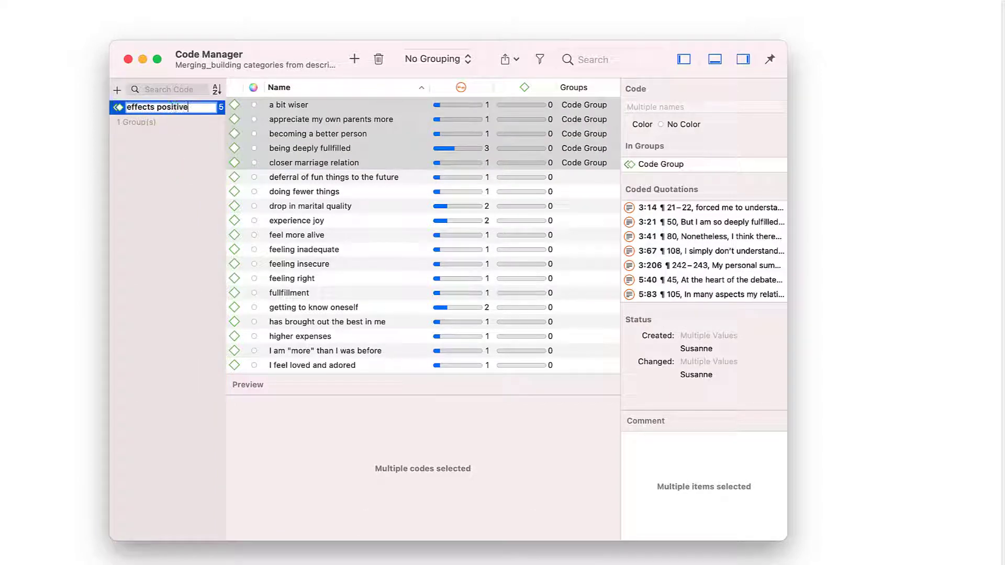
click(295, 220)
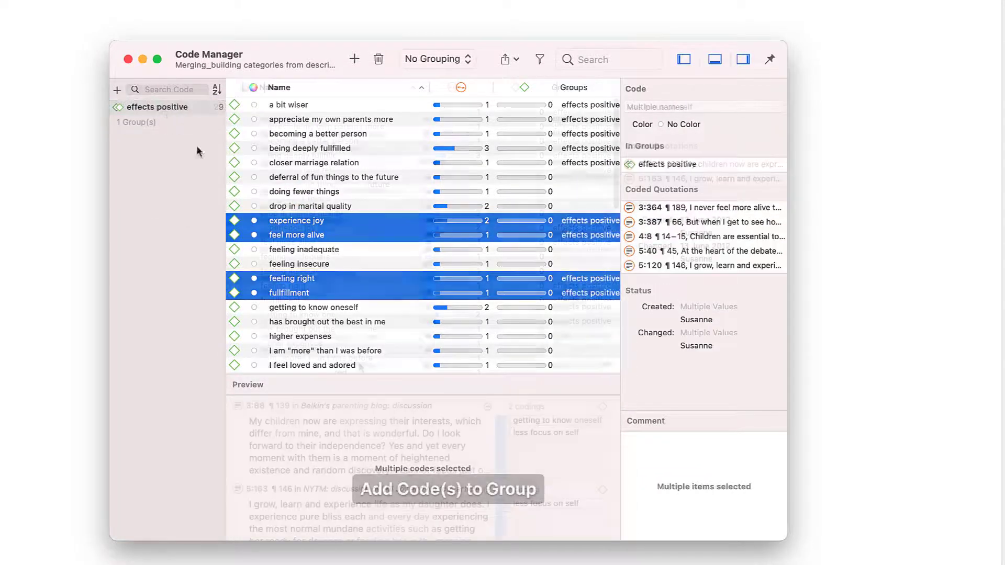
Filter the code list to the effects positive group, showing 22 of 47 codes.
click(154, 107)
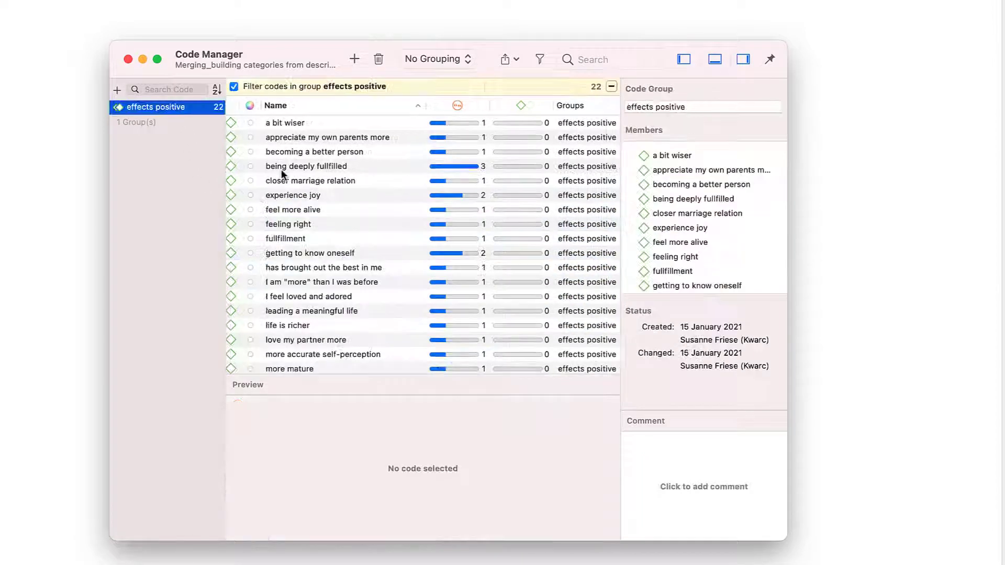
scroll(down, 3)
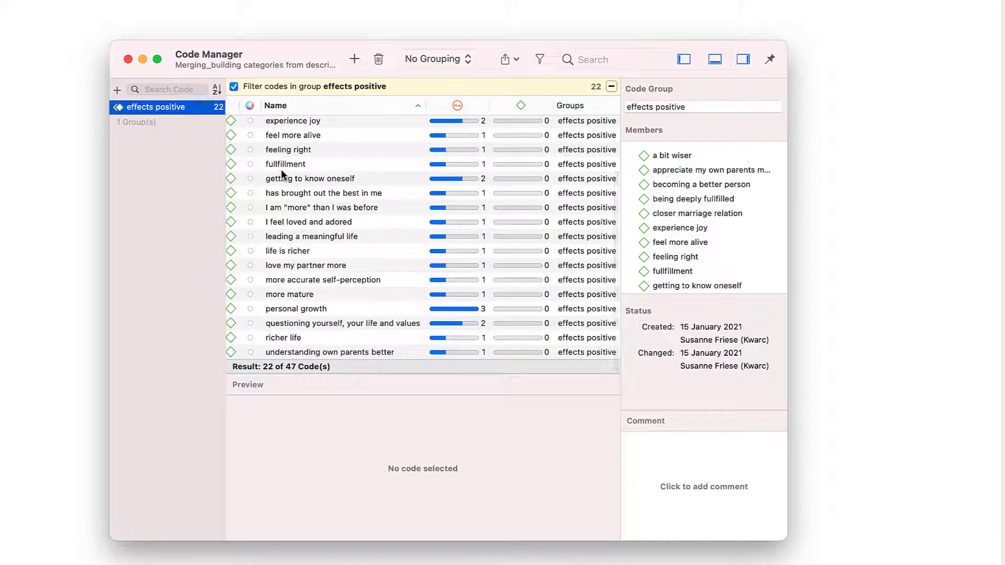
mouse_move(295, 313)
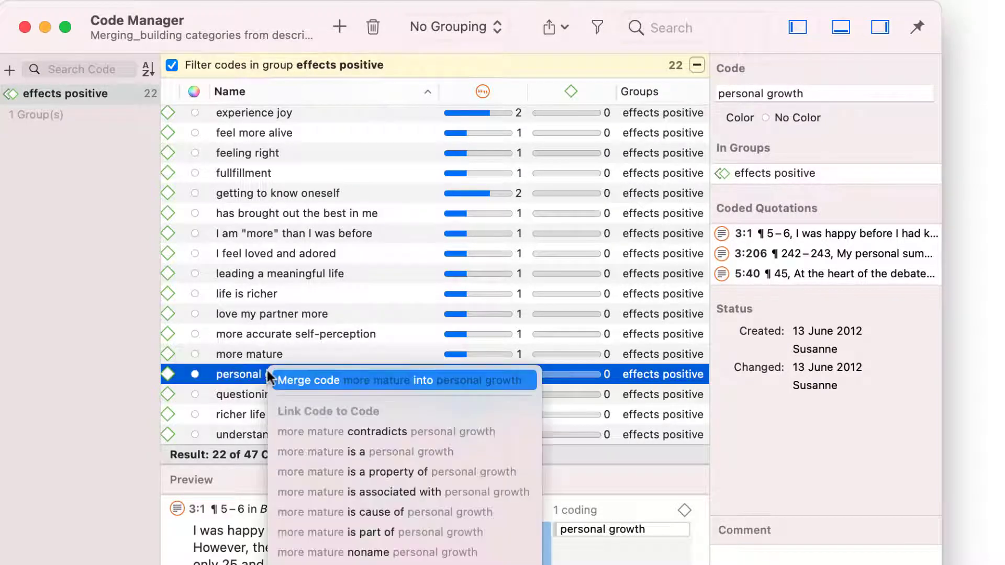
mouse_move(380, 381)
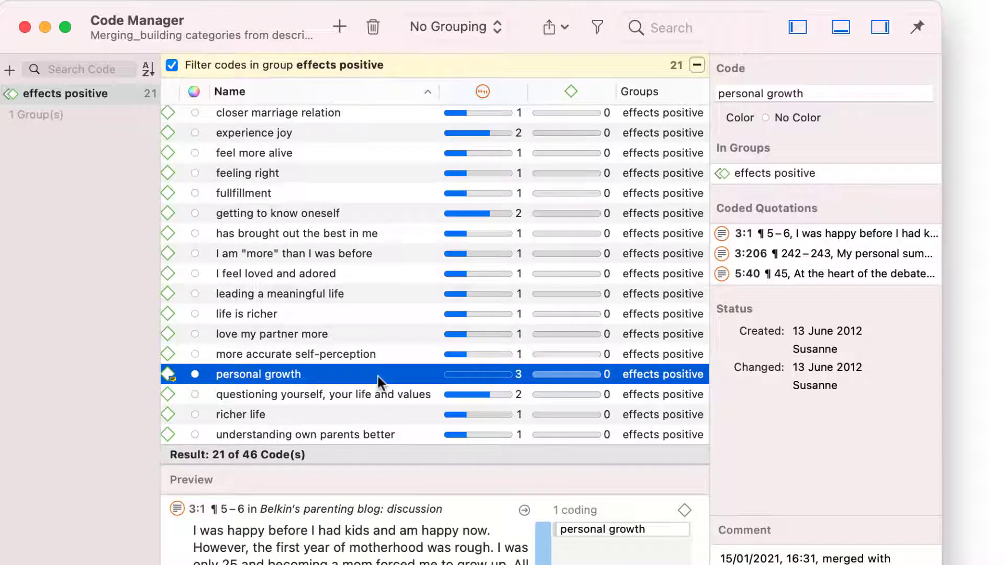
Merge becoming a better person and appreciate my own parents more into their target codes.
click(321, 354)
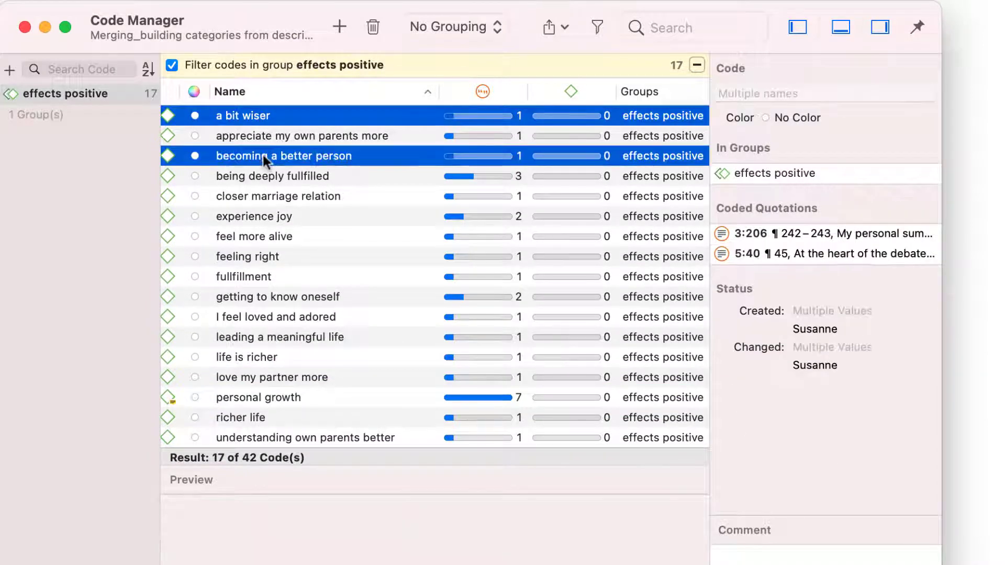
click(276, 297)
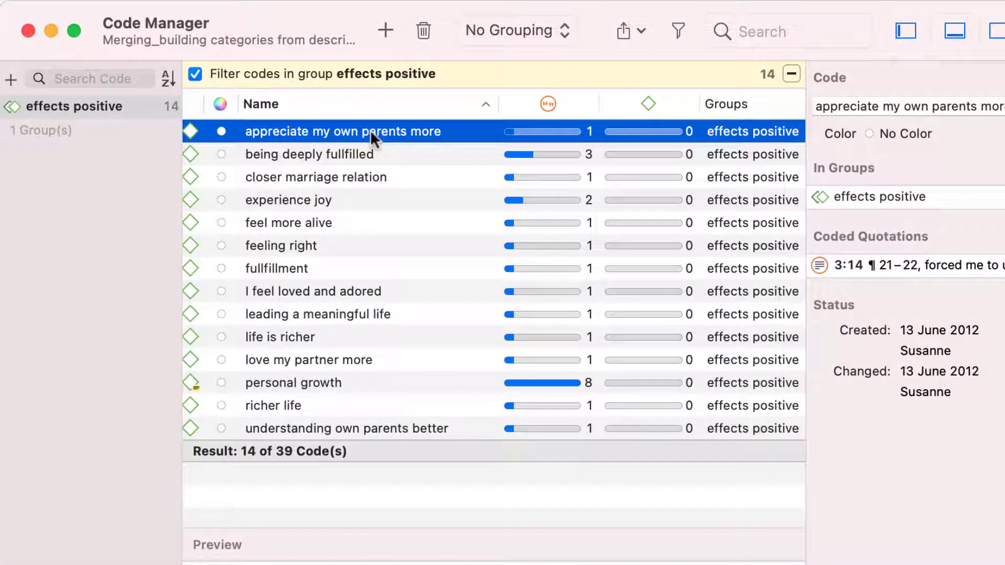
drag(343, 132, 343, 177)
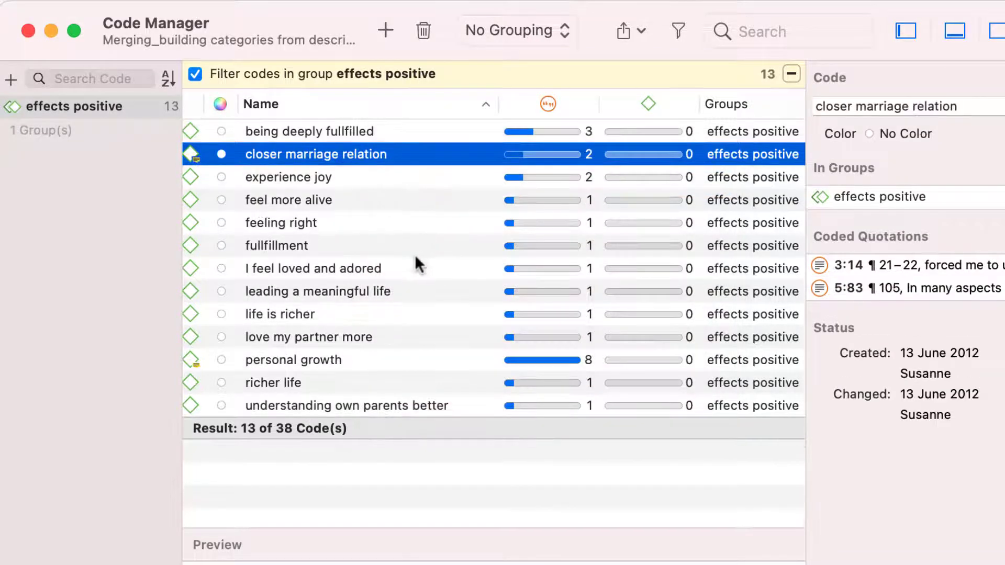
Merge love my partner more and understanding own parents better into closer marriage relation.
click(347, 405)
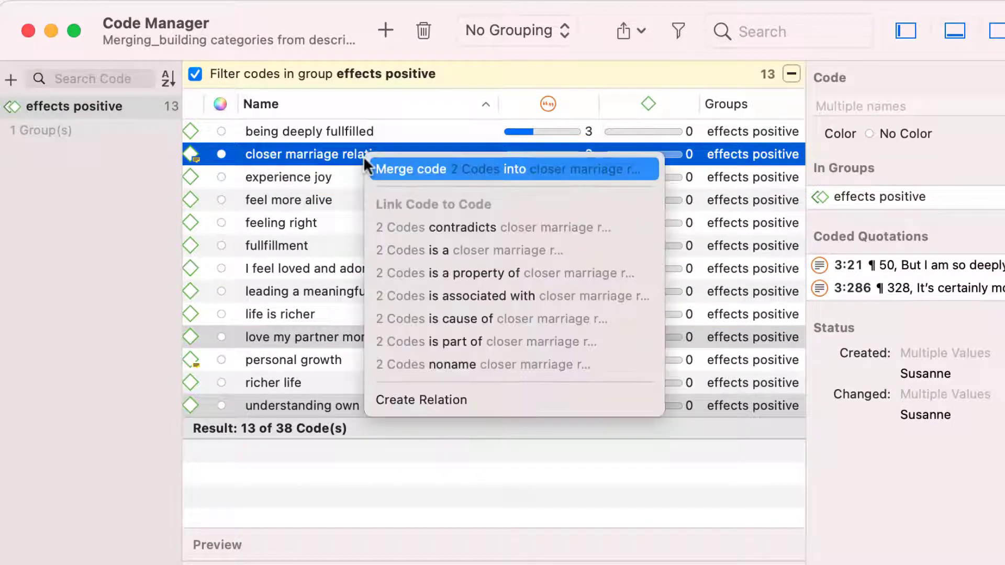
click(410, 169)
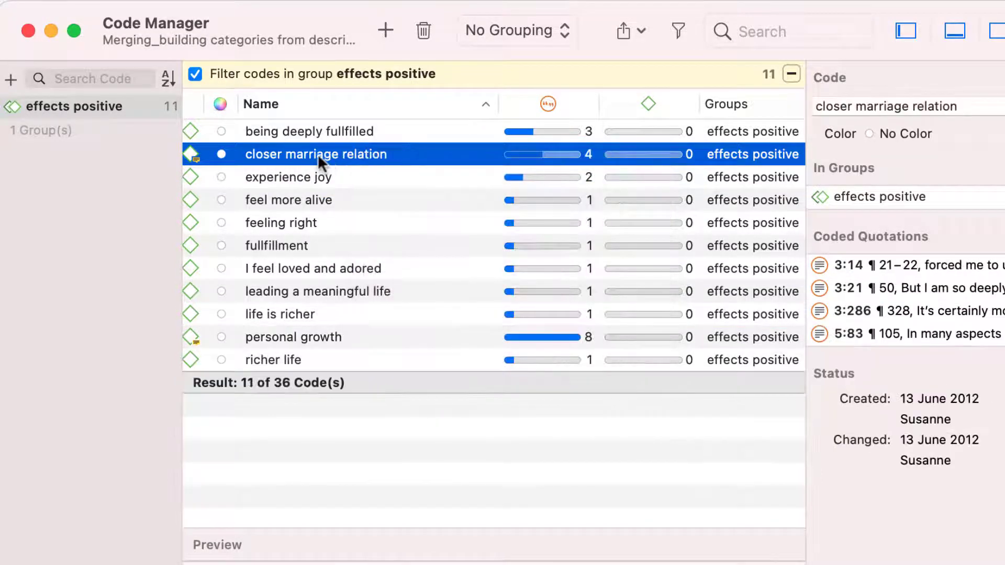
Rename closer marriage relation to 'effects pos: improved relationships'.
double_click(316, 154)
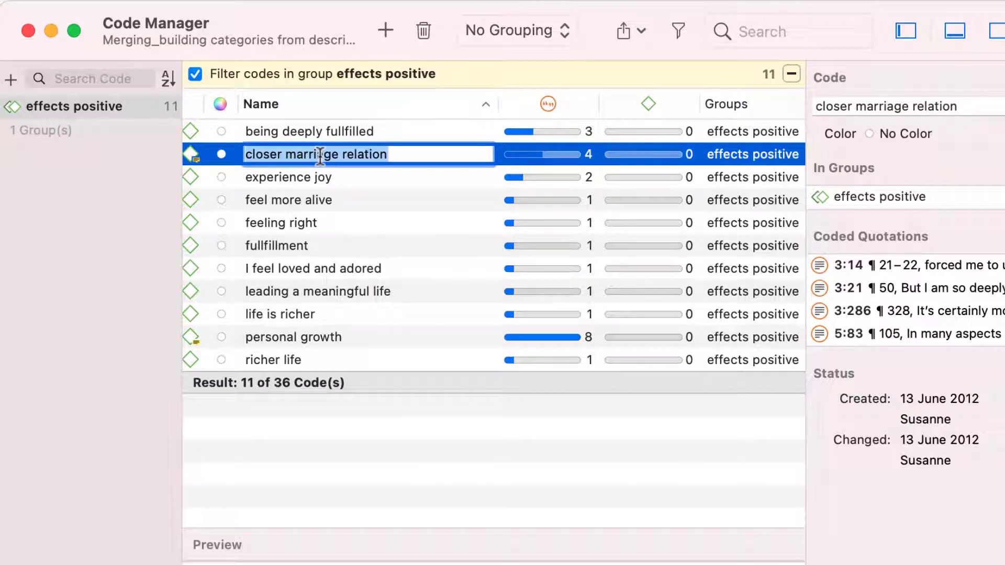
text(effect)
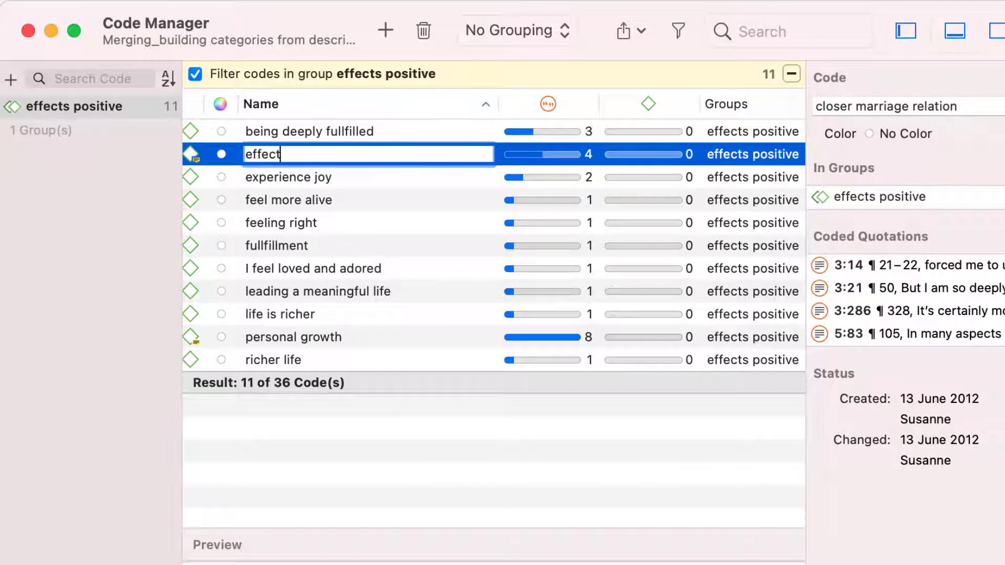
text(s pos:)
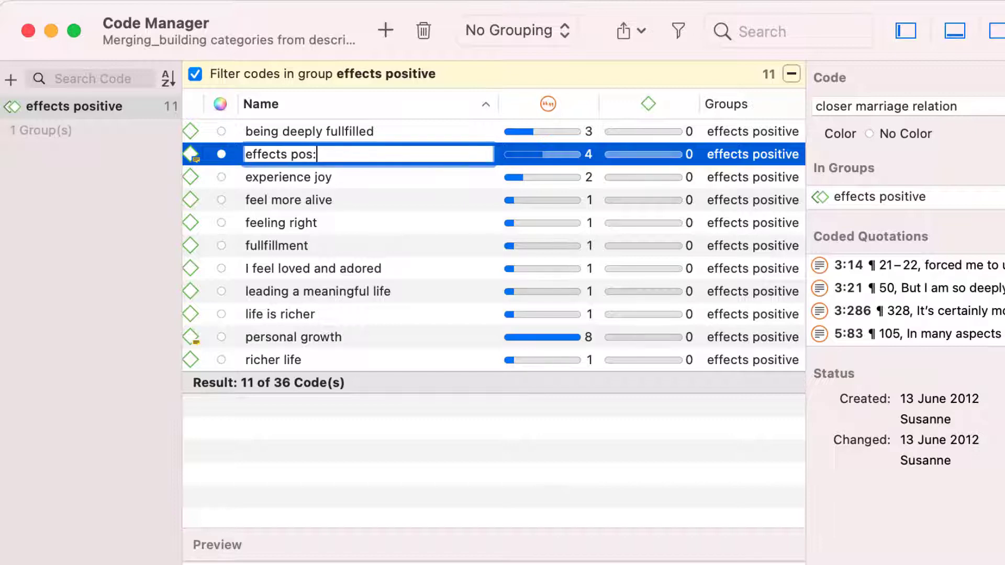
text(improved relationships)
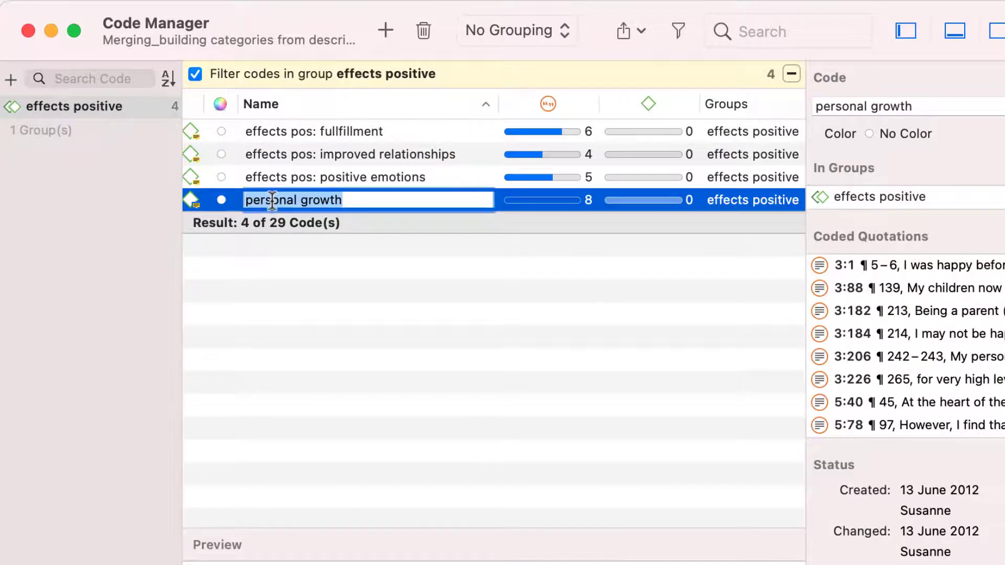
Rename personal growth to 'effects pos: personal growth'.
text(effects pos:)
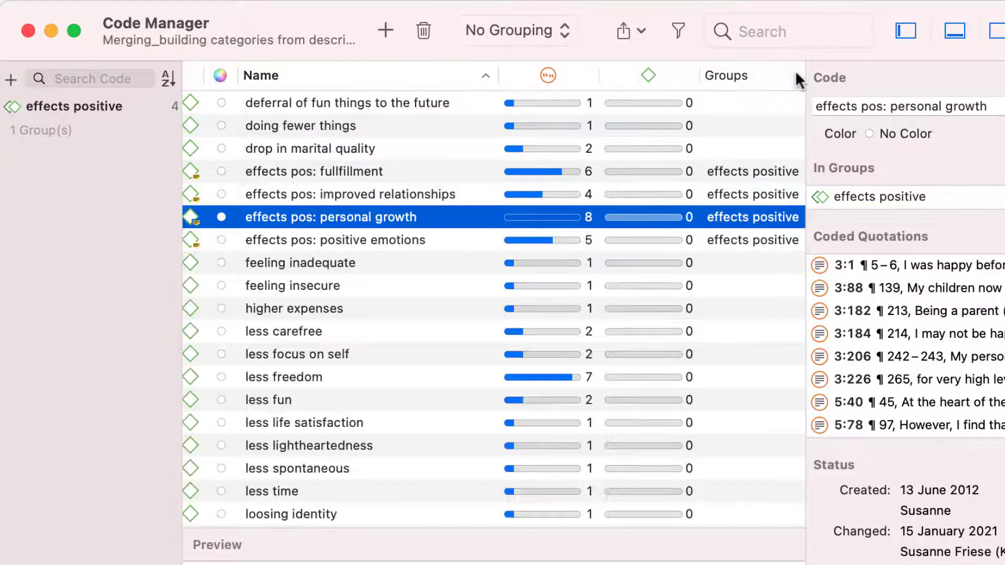
Add a new free code named 'EFFECTS POS' above the four prefixed codes.
click(313, 171)
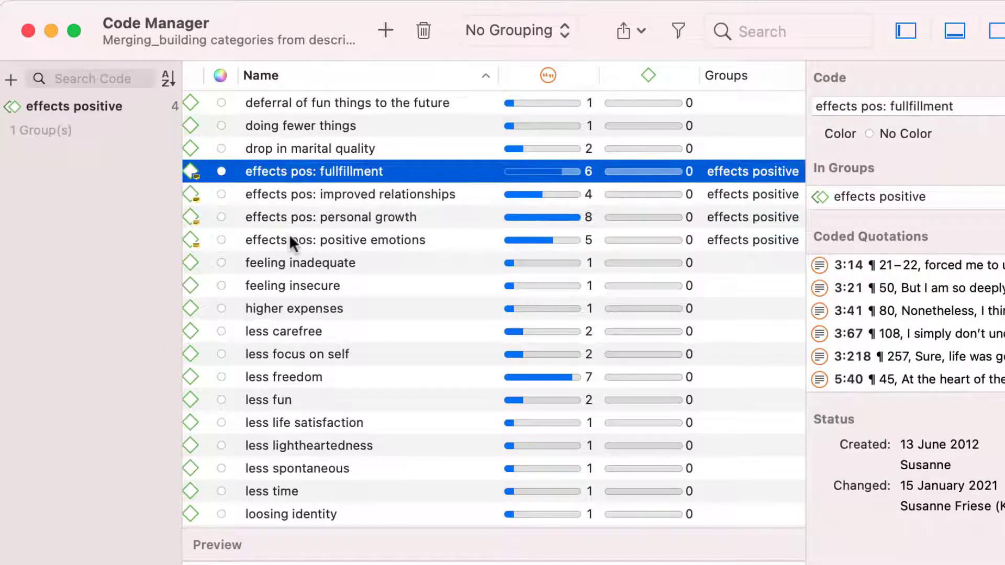
click(335, 239)
text(EFFECTS POS)
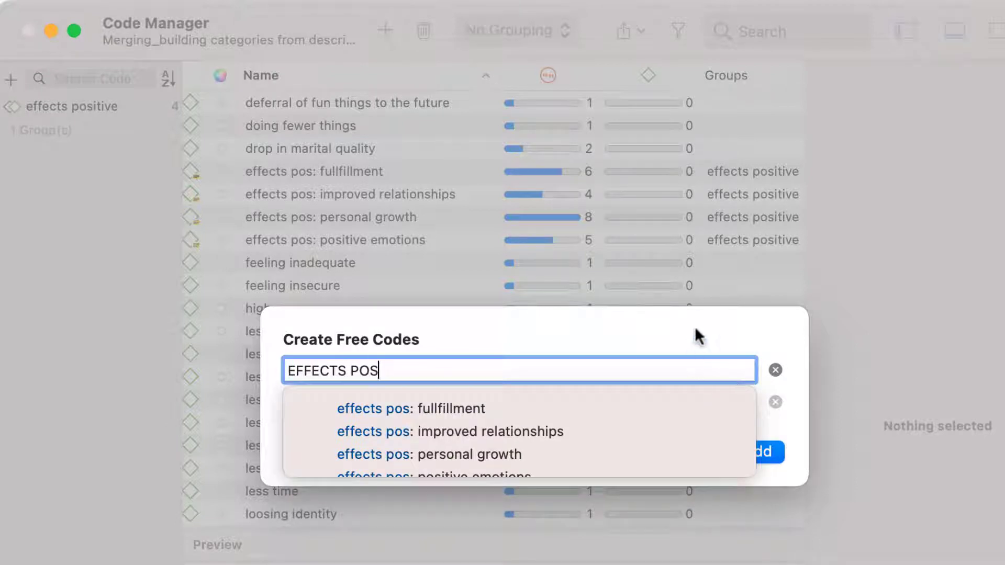
click(760, 452)
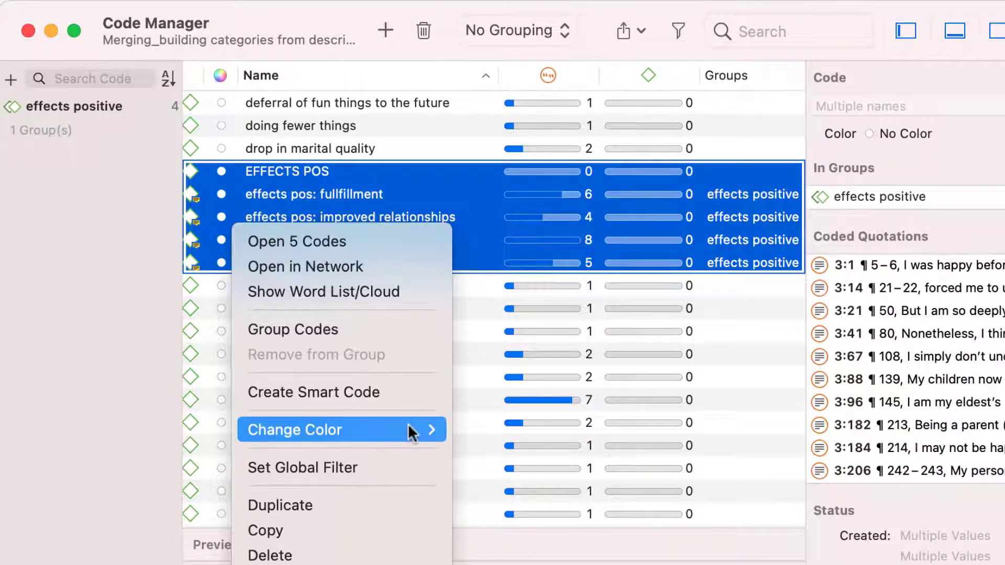
Colour EFFECTS POS and the four effects pos: codes Light Green via Change Color.
click(295, 430)
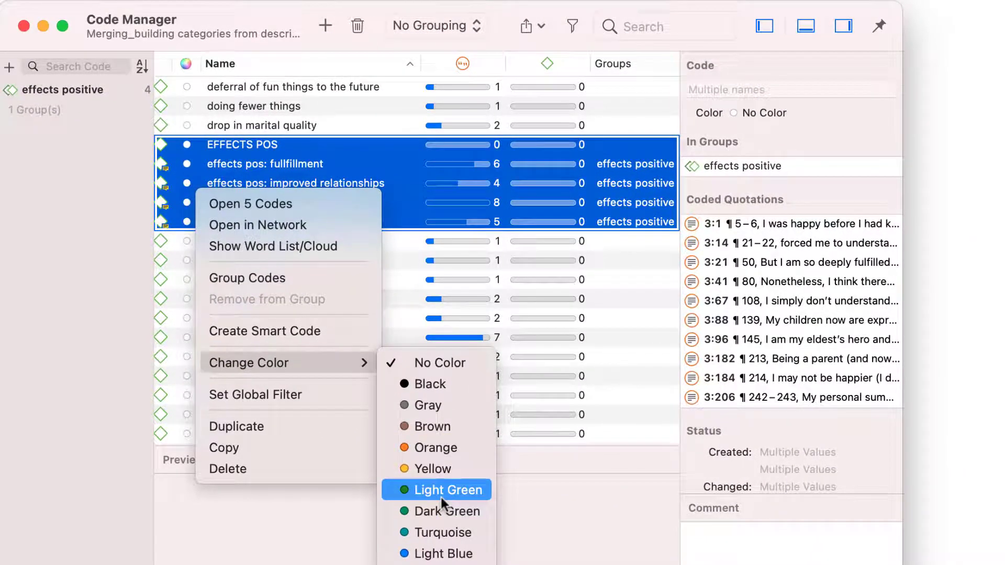
click(435, 490)
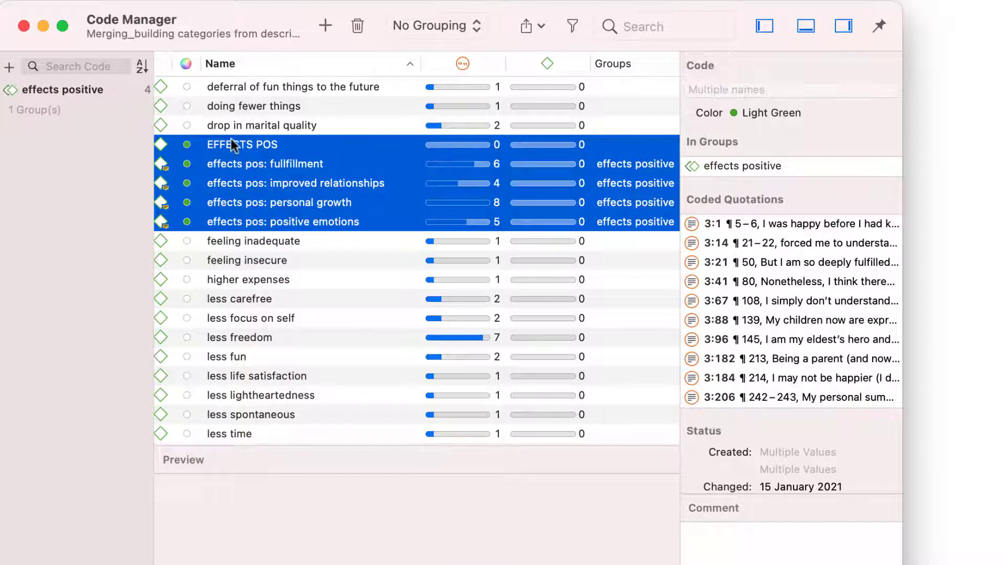